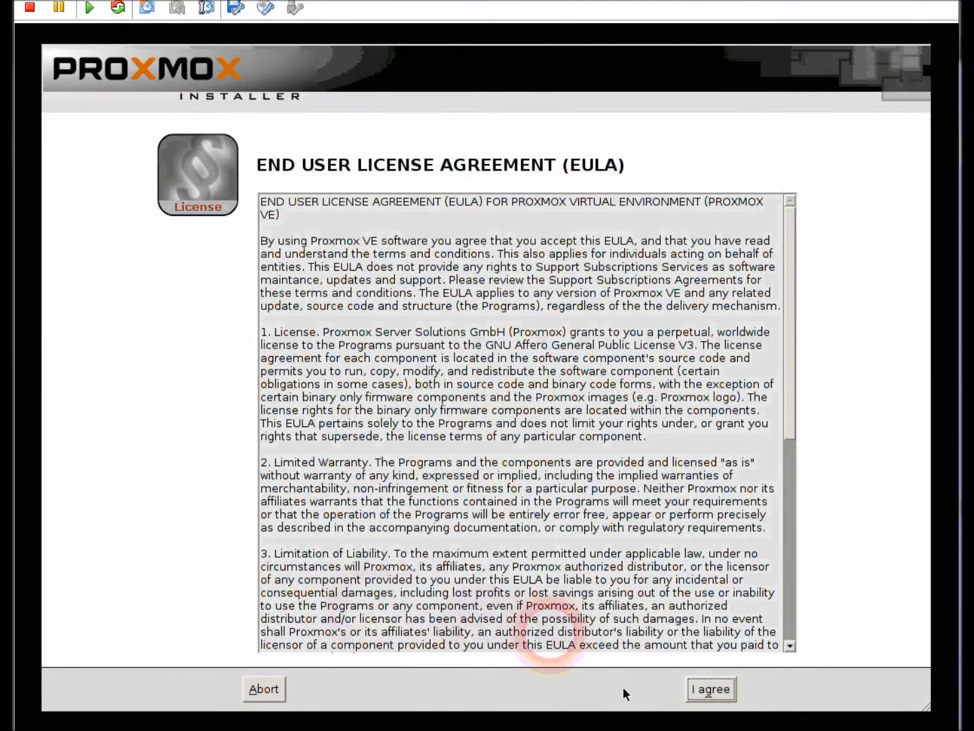
Accept the license agreement to reach the /dev/sda (16GB) target disk screen
{"action": "left_click", "coordinate": [710, 689]}
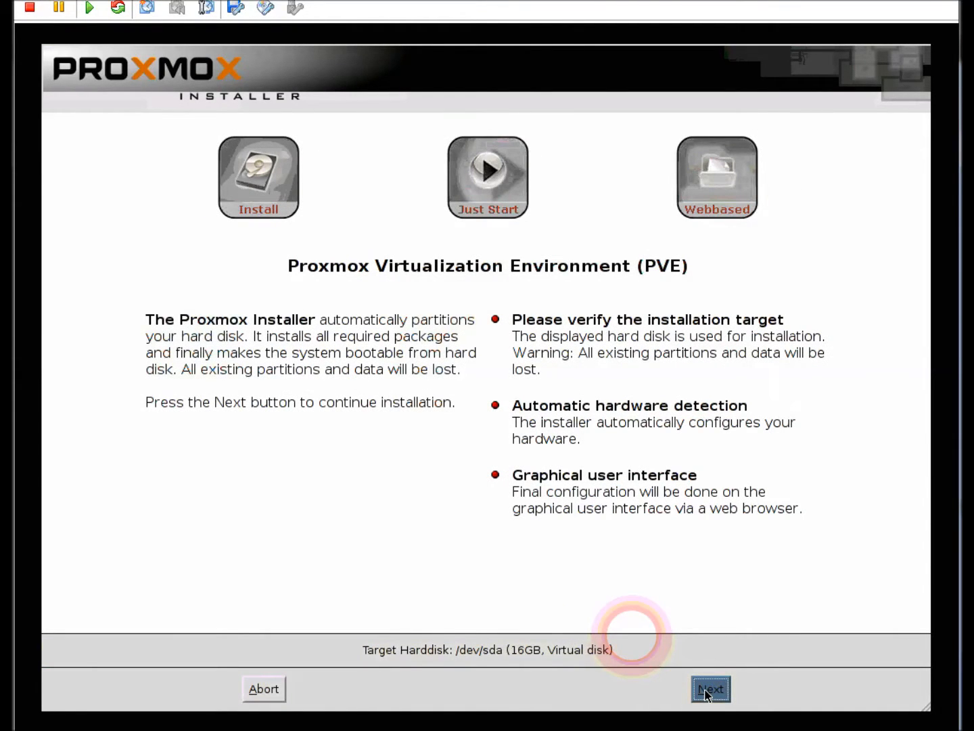
Set the time zone to America/New_York, keeping United States and U.S. English keyboard
{"action": "left_click", "coordinate": [711, 689]}
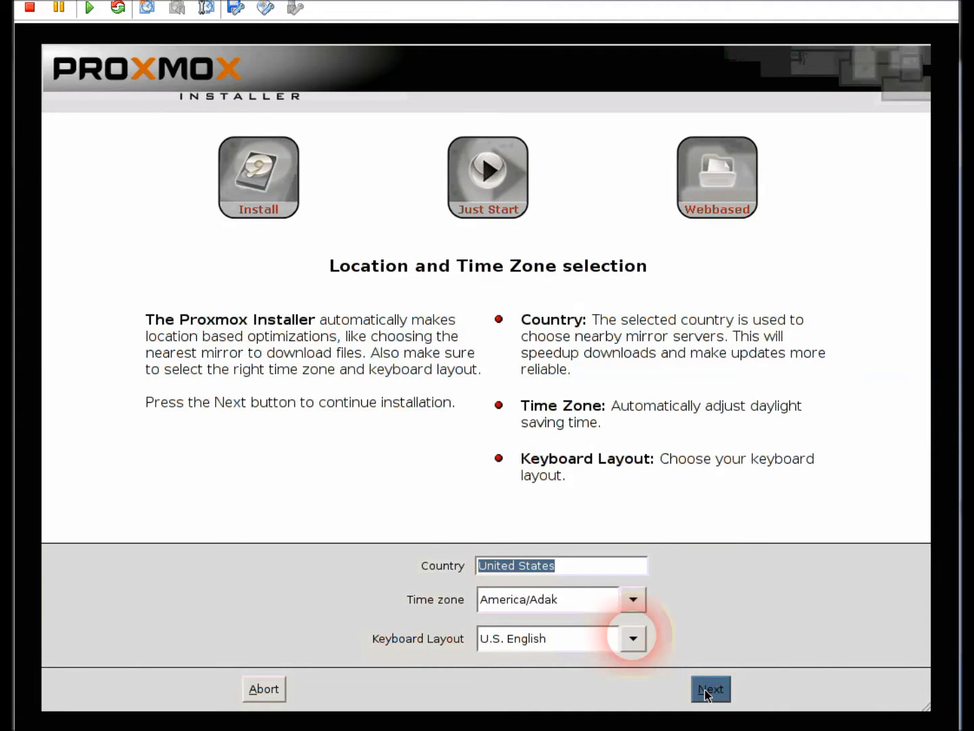
{"action": "left_click", "coordinate": [632, 599]}
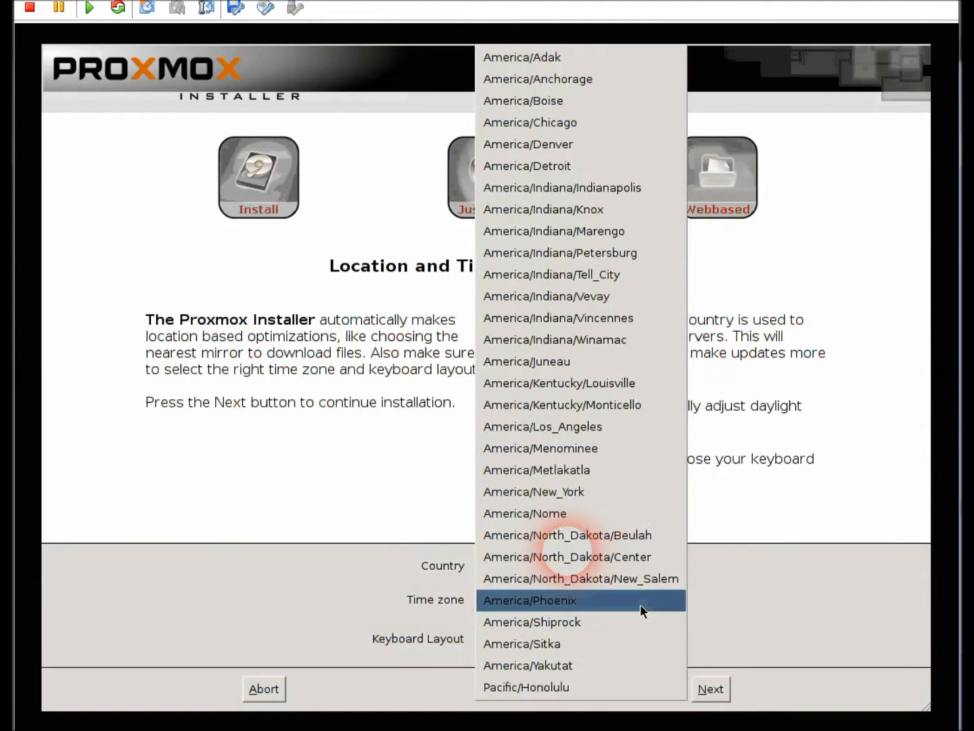
{"action": "mouse_move", "coordinate": [602, 556]}
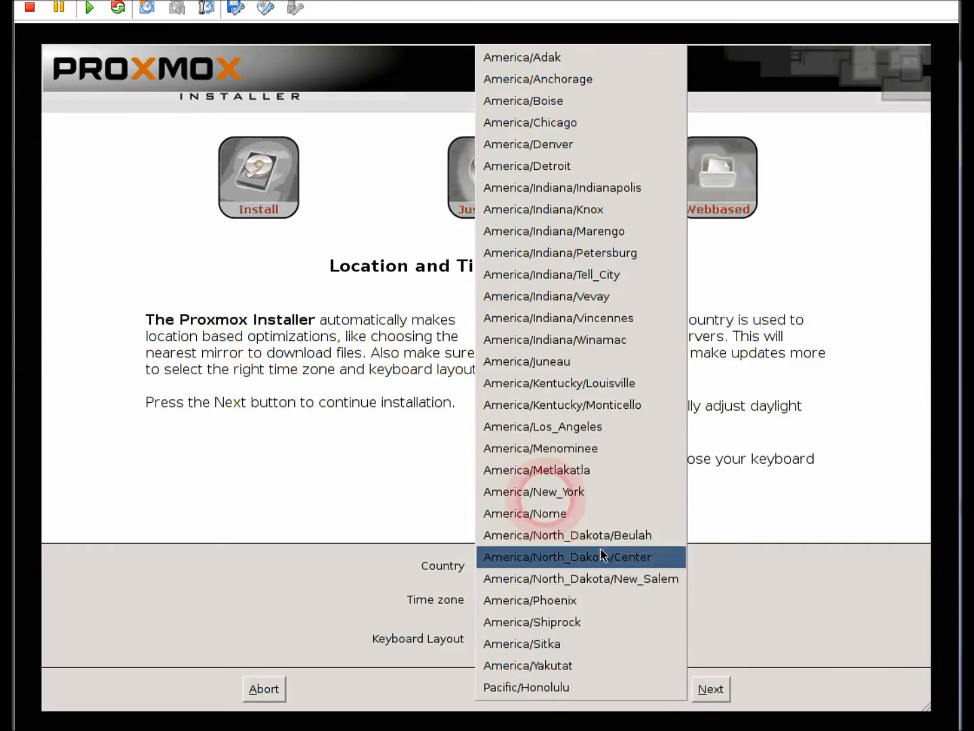
{"action": "left_click", "coordinate": [533, 491]}
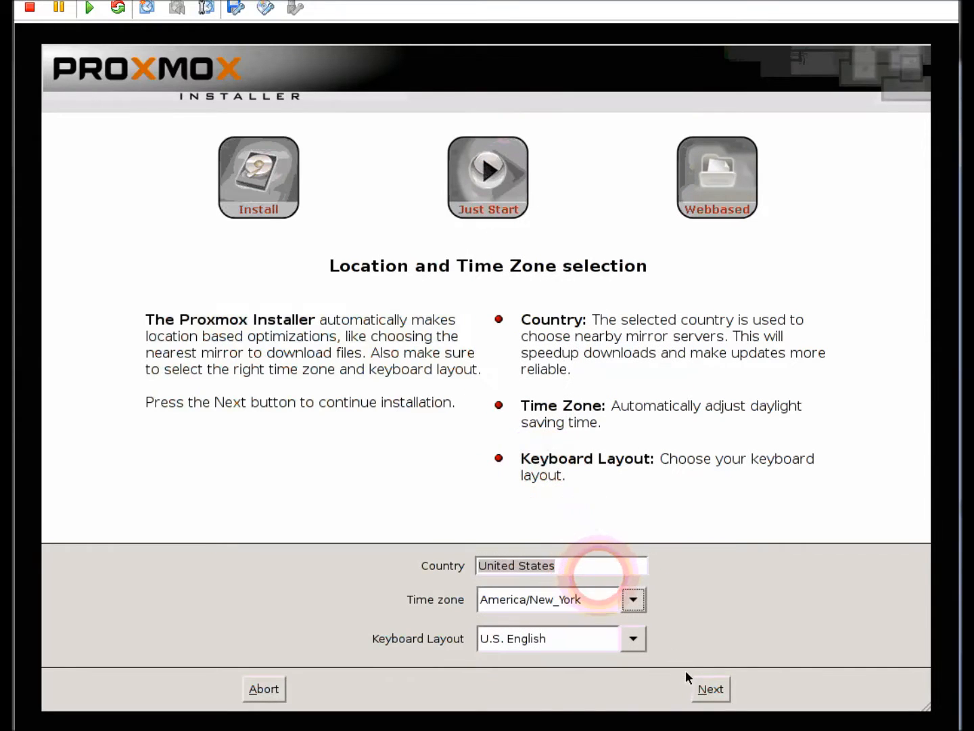
{"action": "left_click", "coordinate": [711, 689]}
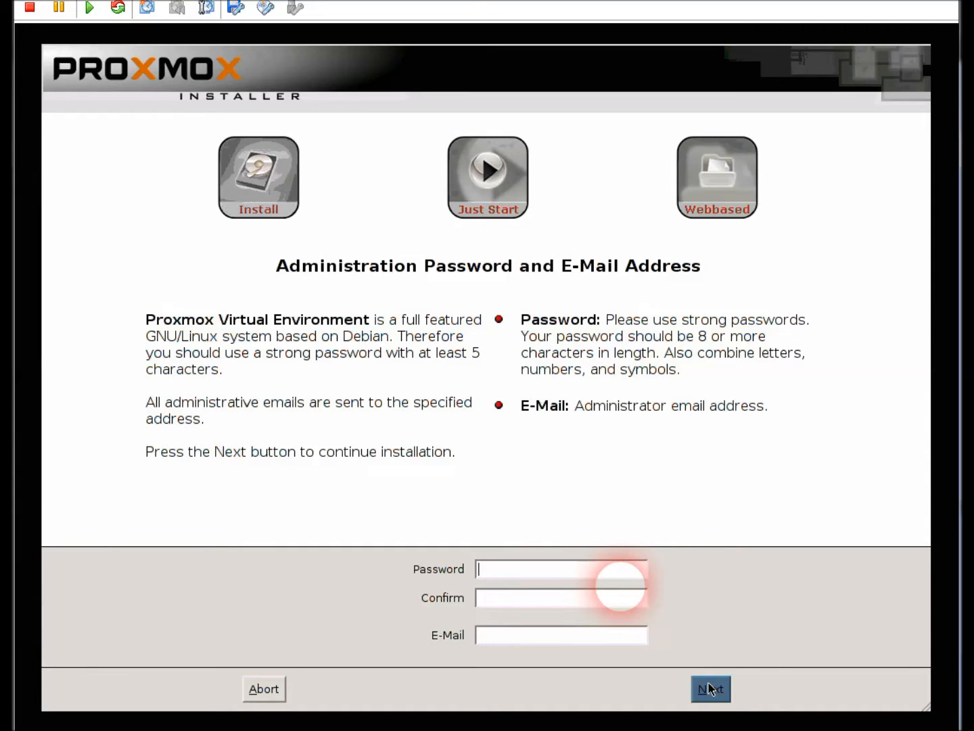
{"action": "type", "text": "password"}
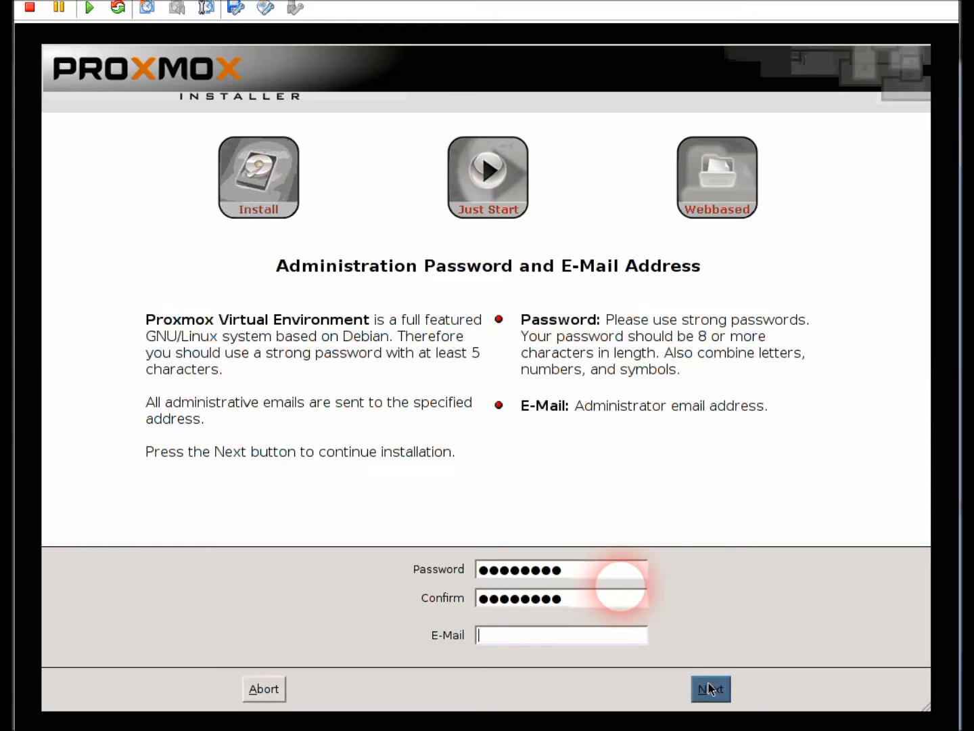
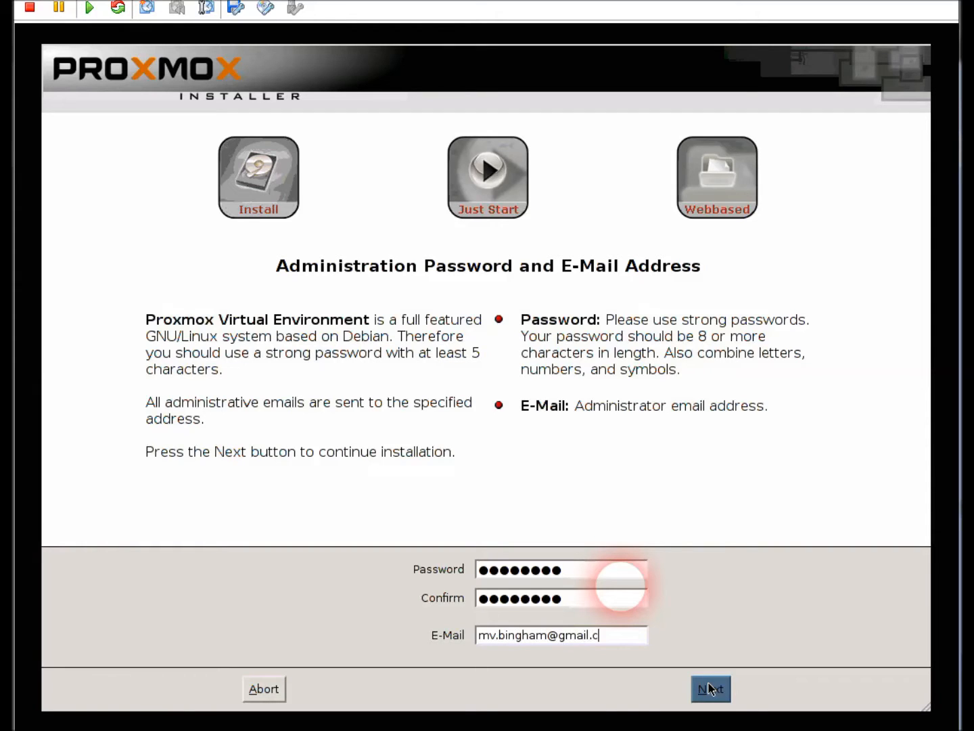
{"action": "left_click", "coordinate": [711, 689]}
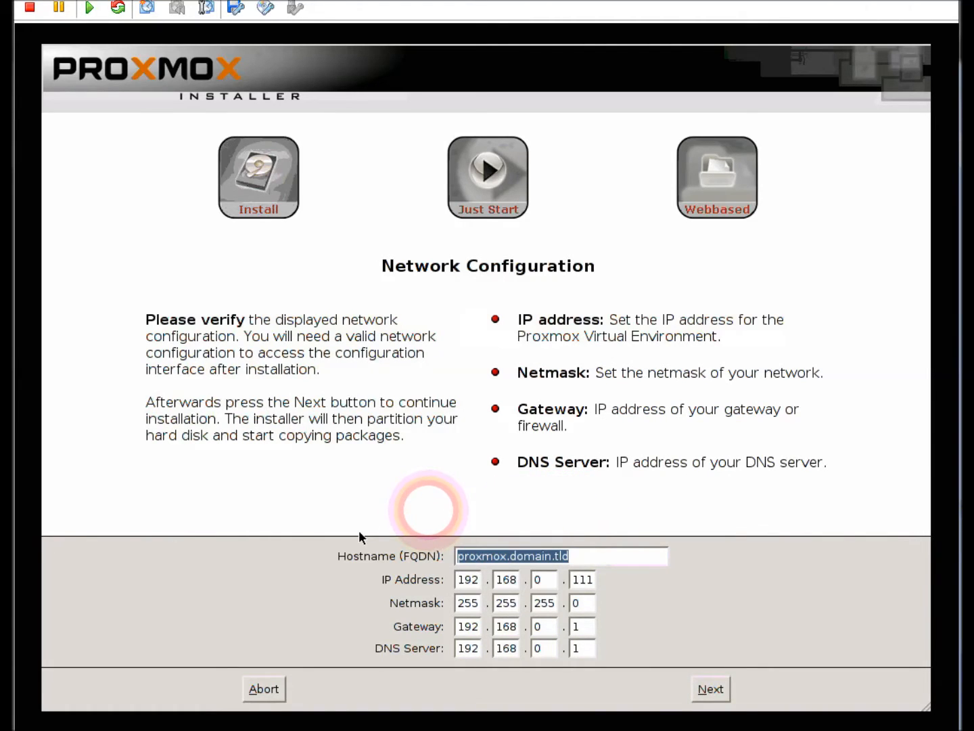
Enter mb1-proxmox-01.skynet.local as the Hostname (FQDN)
{"action": "type", "text": "mb1-"}
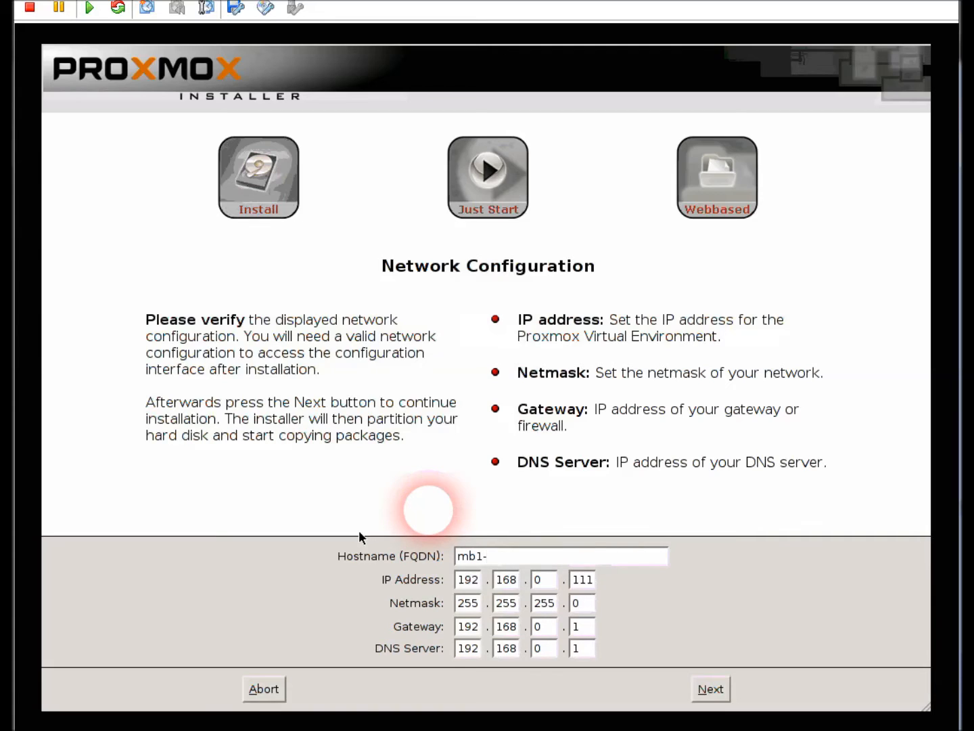
{"action": "type", "text": "proxm"}
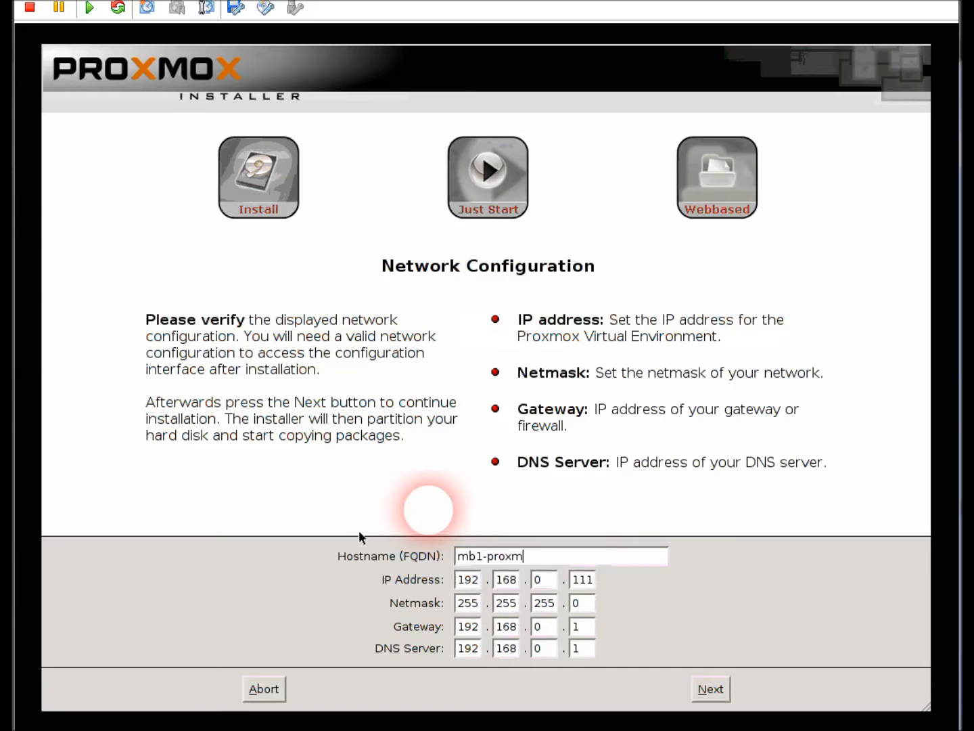
{"action": "type", "text": "ox"}
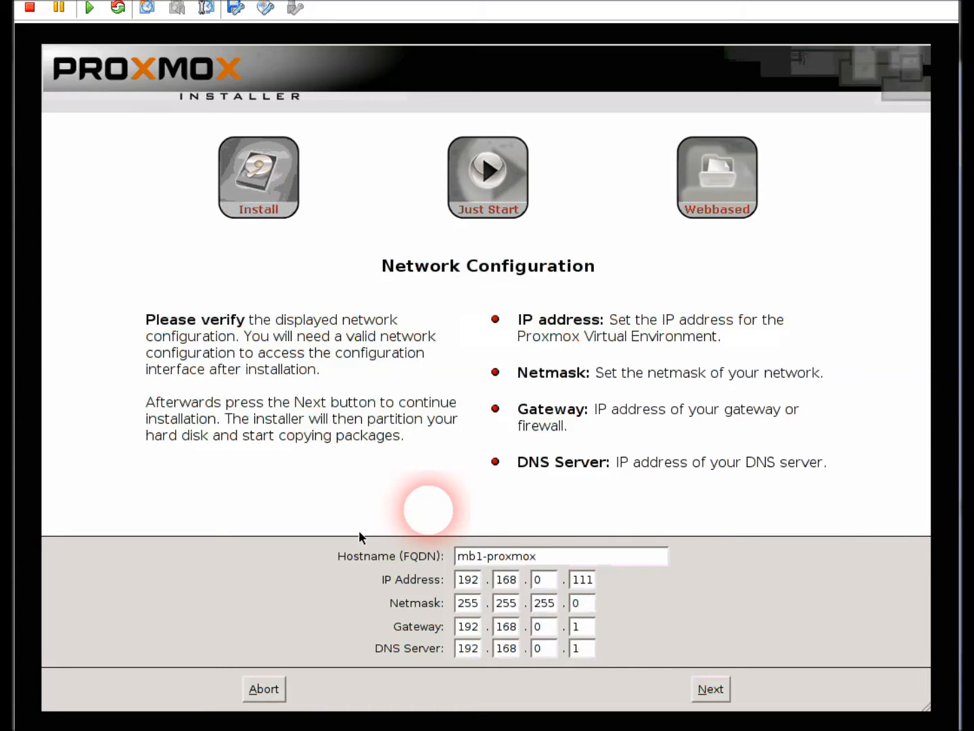
{"action": "type", "text": "-01"}
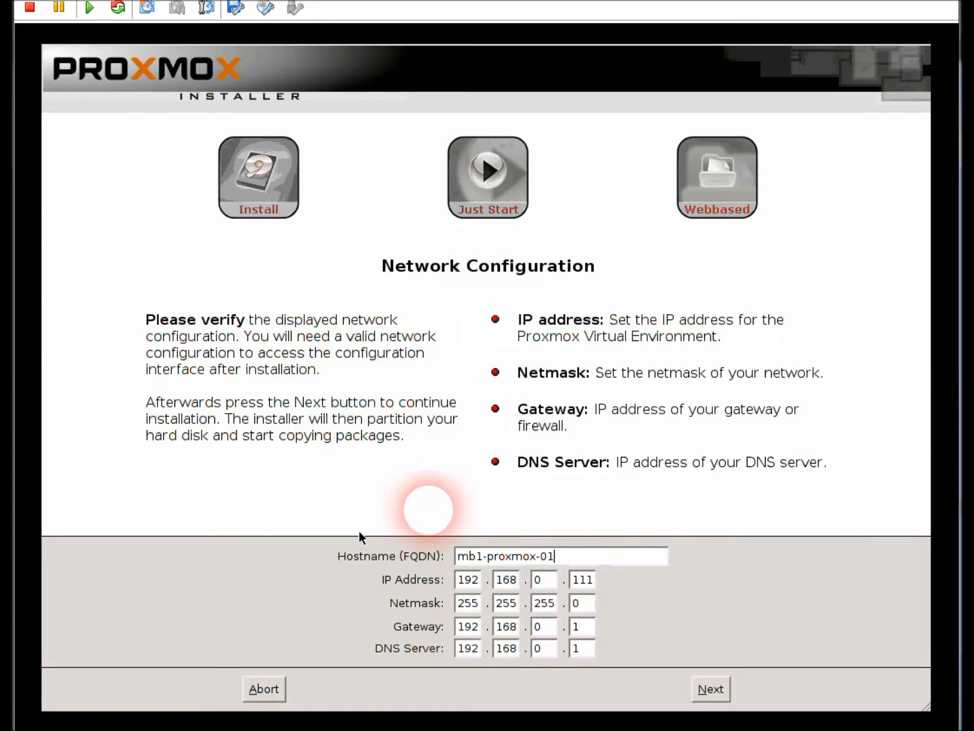
{"action": "type", "text": ".skynet.loc"}
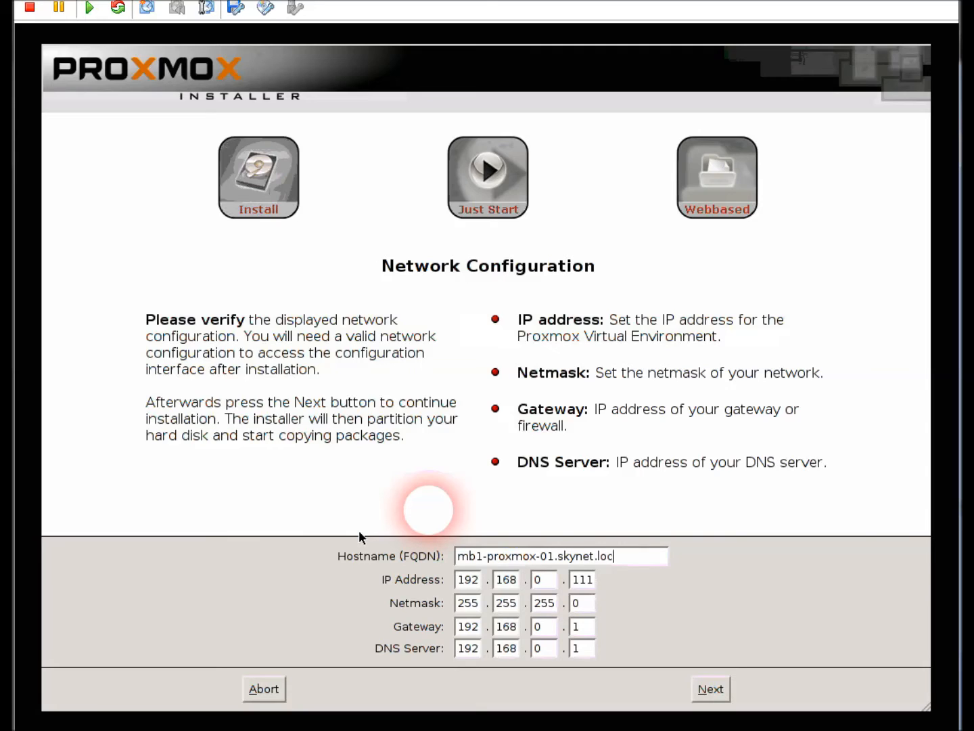
{"action": "left_click", "coordinate": [506, 579]}
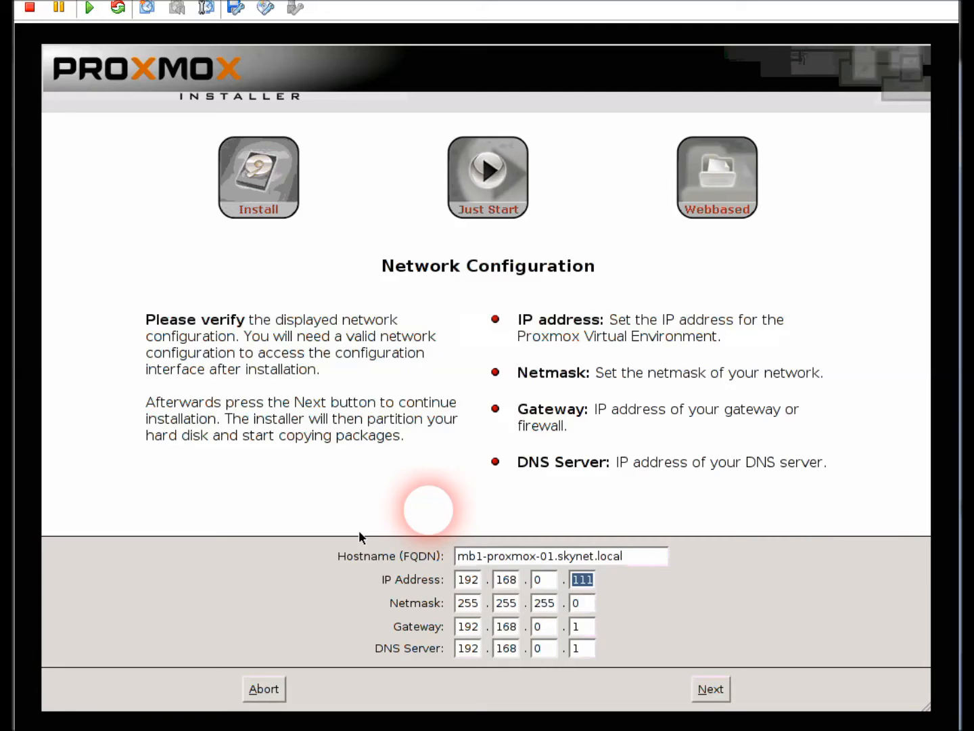
Change the IP address to 192.168.0.17 and start the installation
{"action": "type", "text": "17"}
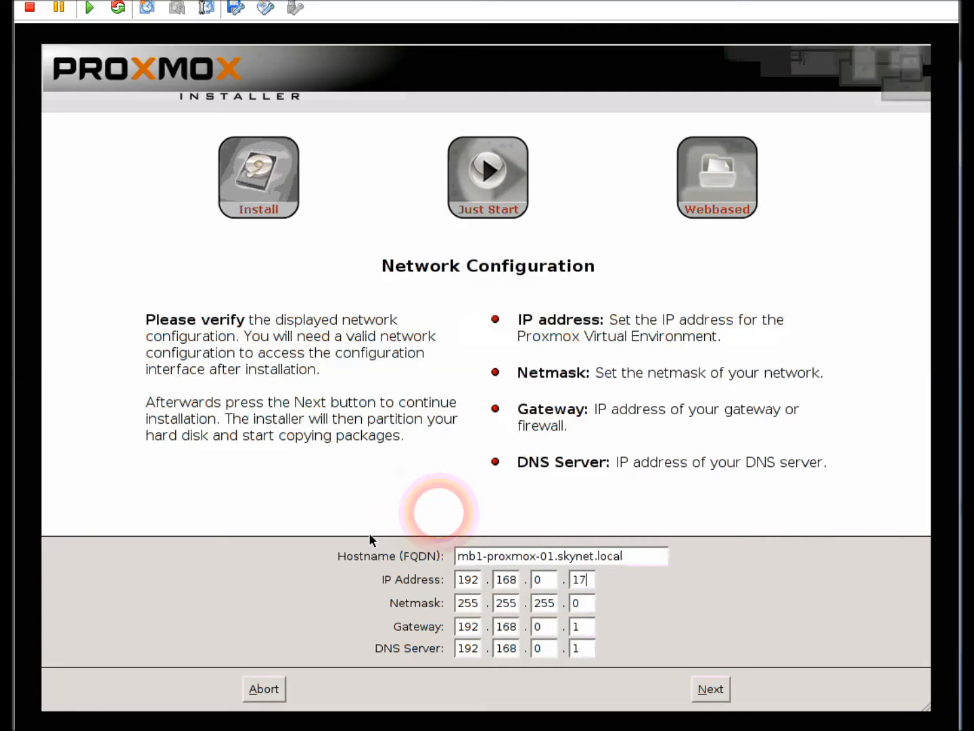
{"action": "left_click", "coordinate": [544, 626]}
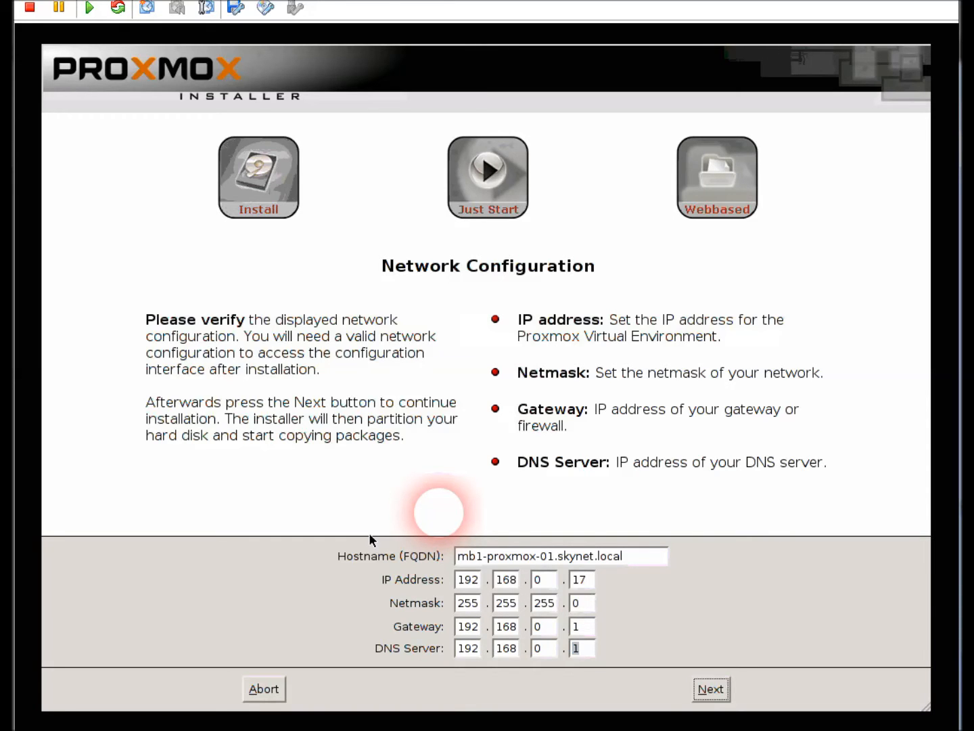
{"action": "left_click", "coordinate": [710, 689]}
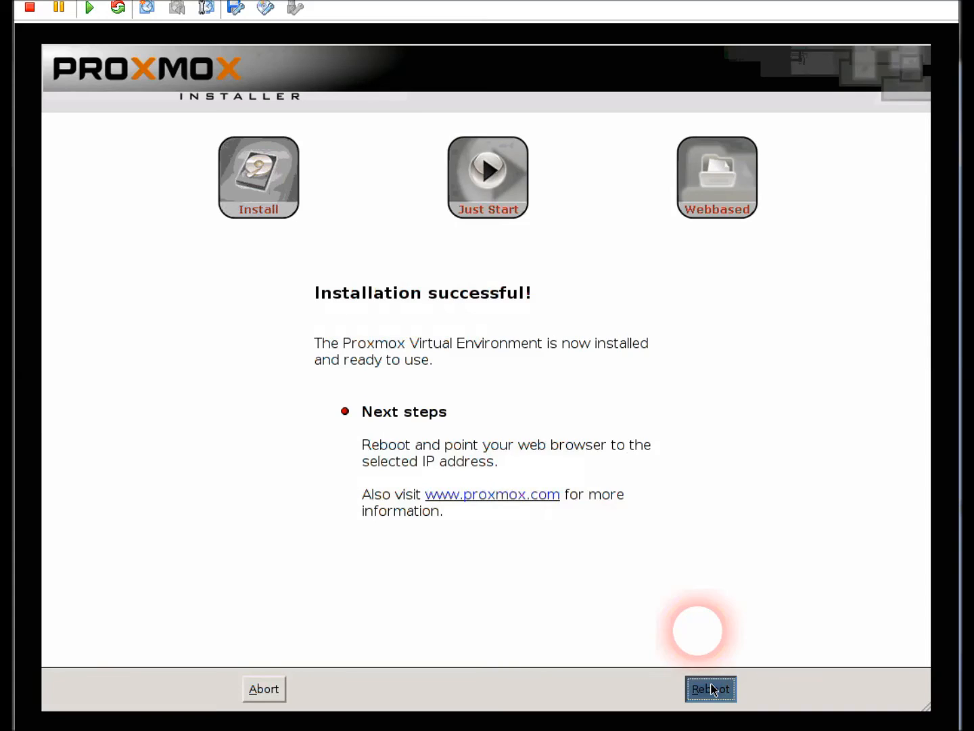
Reboot the newly installed system into the GRUB boot menu
{"action": "left_click", "coordinate": [711, 688]}
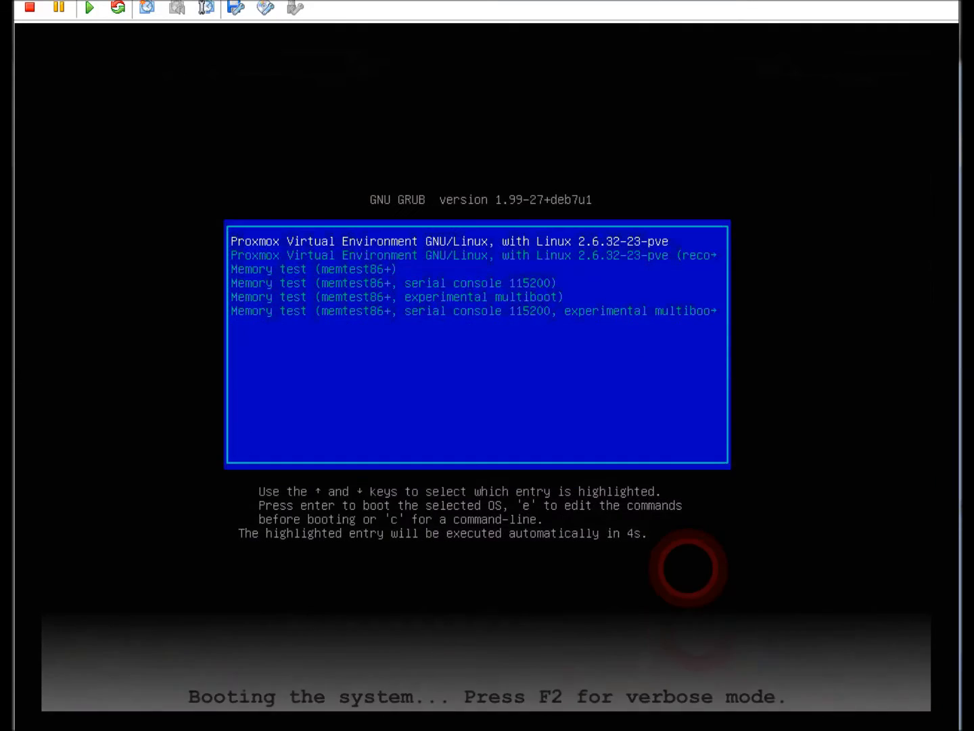